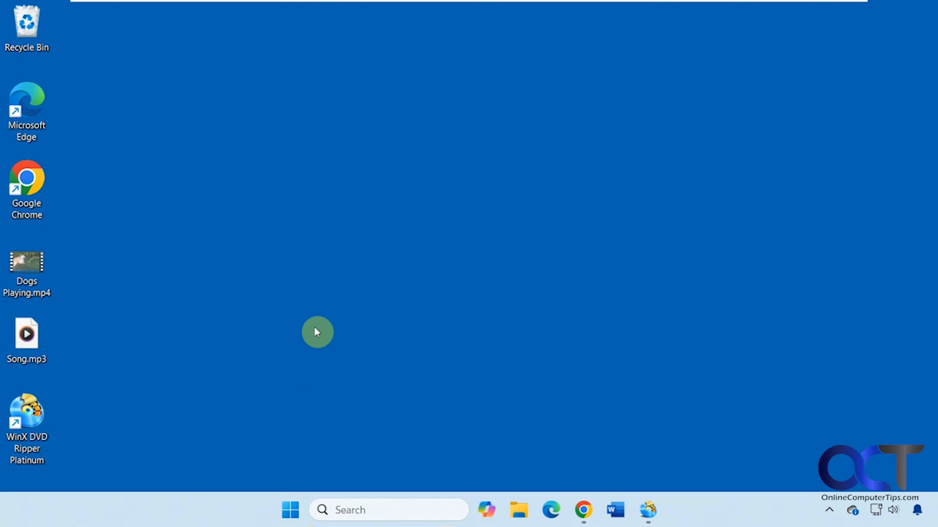
mouse_move(303, 283)
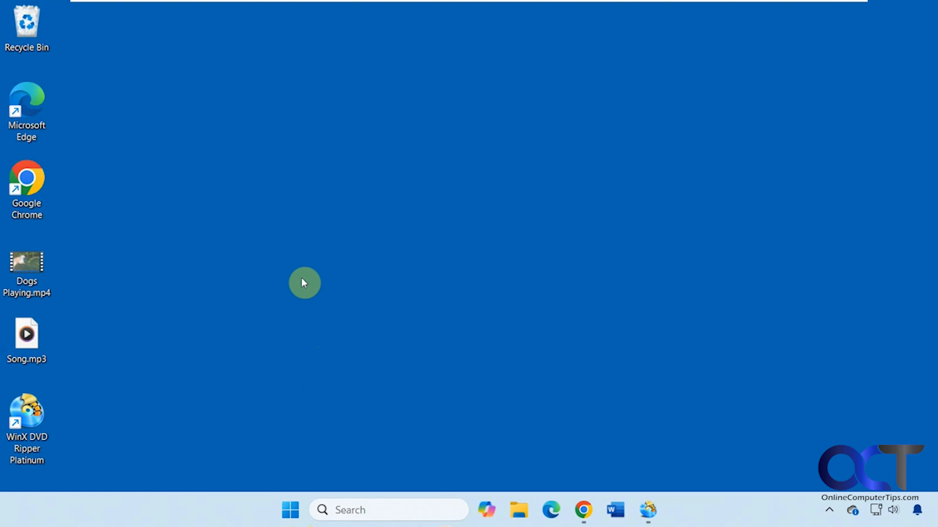
mouse_move(435, 236)
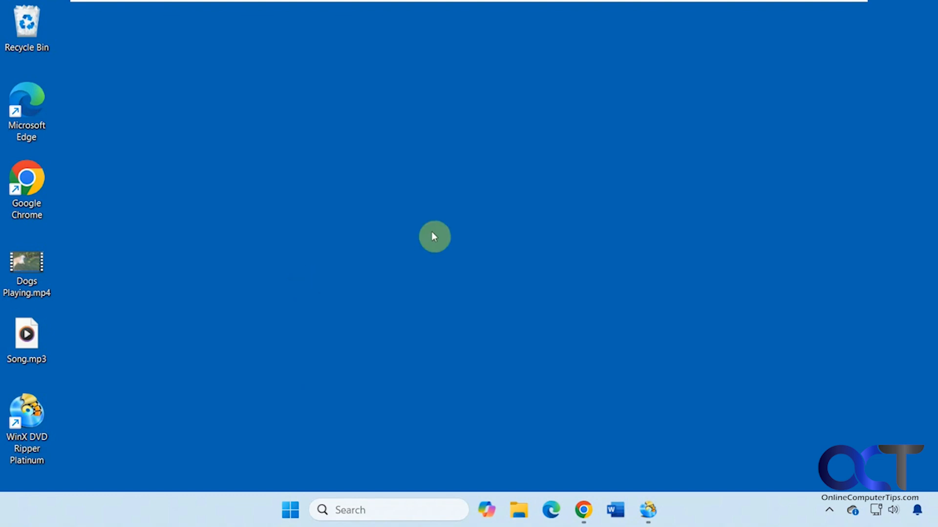
mouse_move(351, 276)
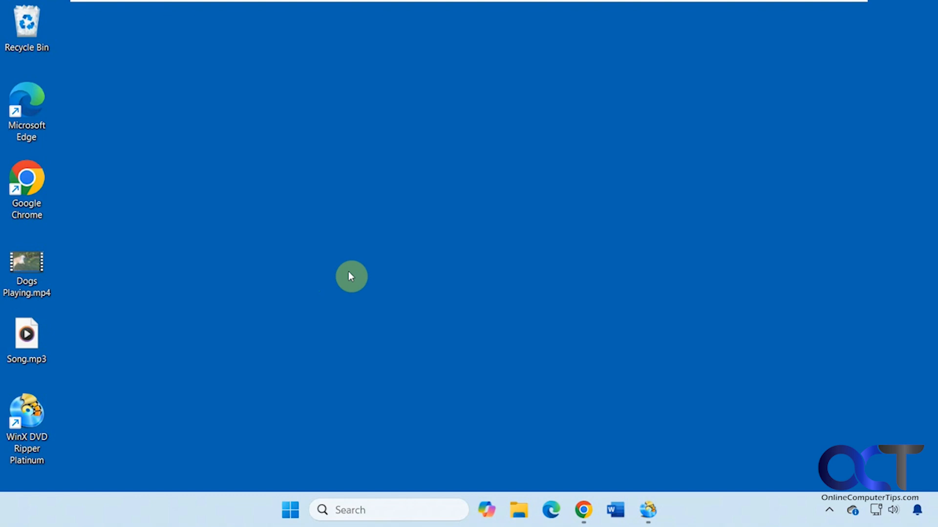
mouse_move(523, 440)
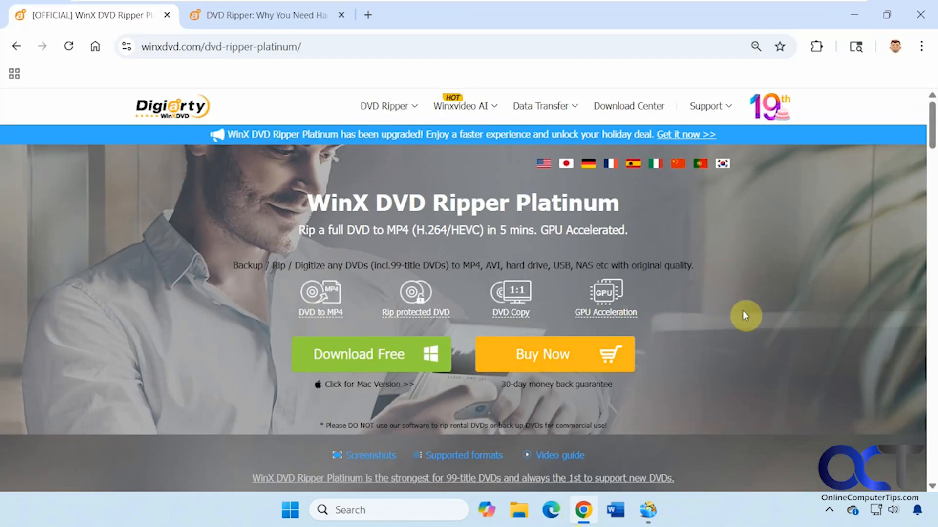
Scroll down through the feature sections of the winxdvd.com product page in Chrome.
scroll(down, 3)
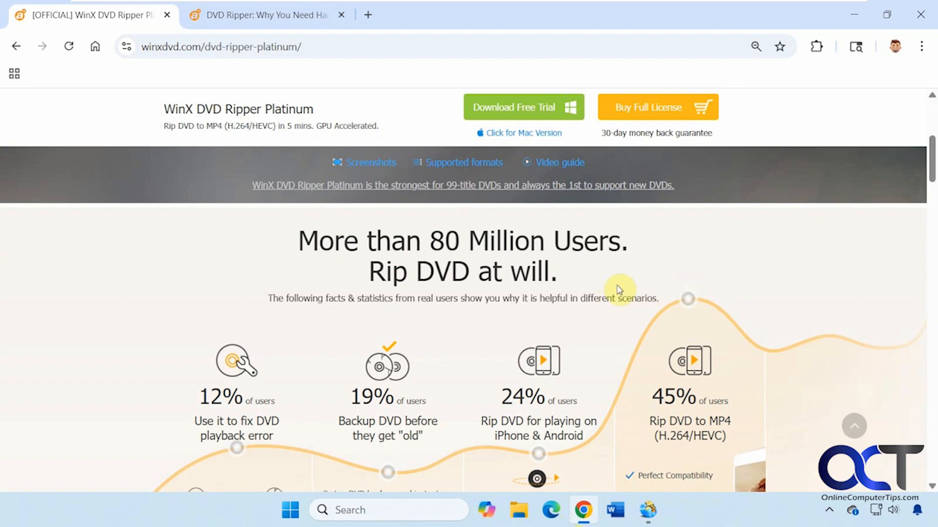
scroll(down, 3)
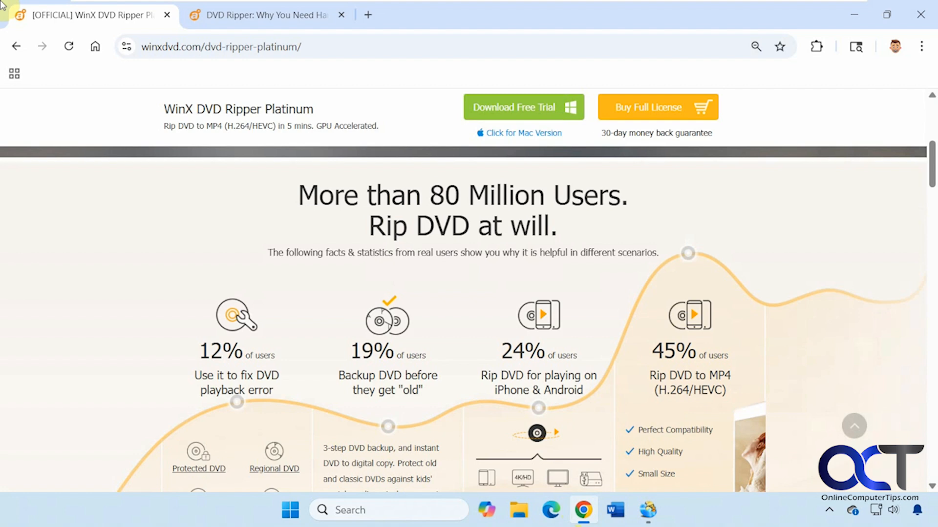
scroll(down, 3)
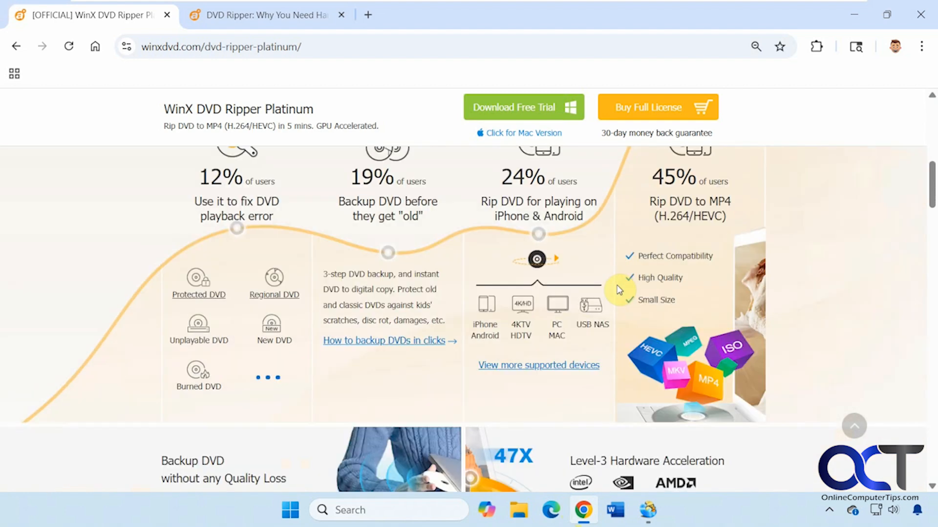
mouse_move(652, 250)
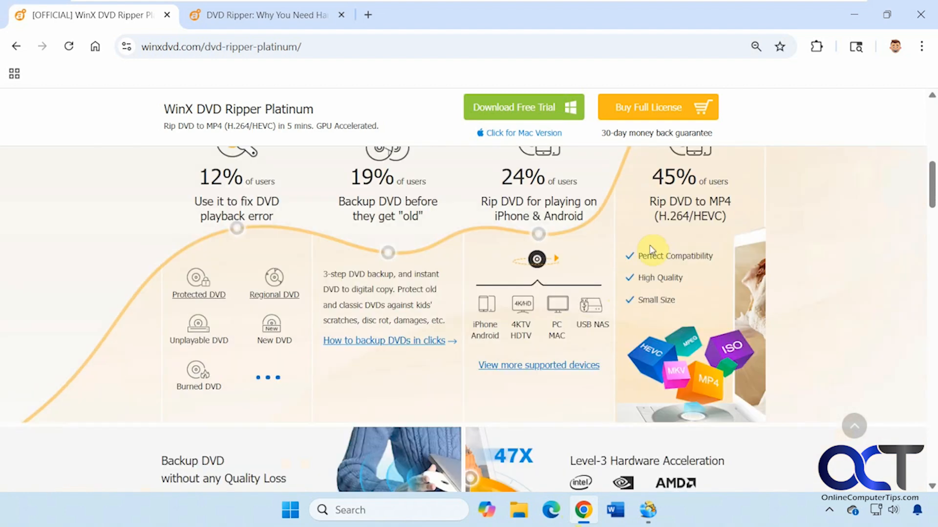
mouse_move(669, 258)
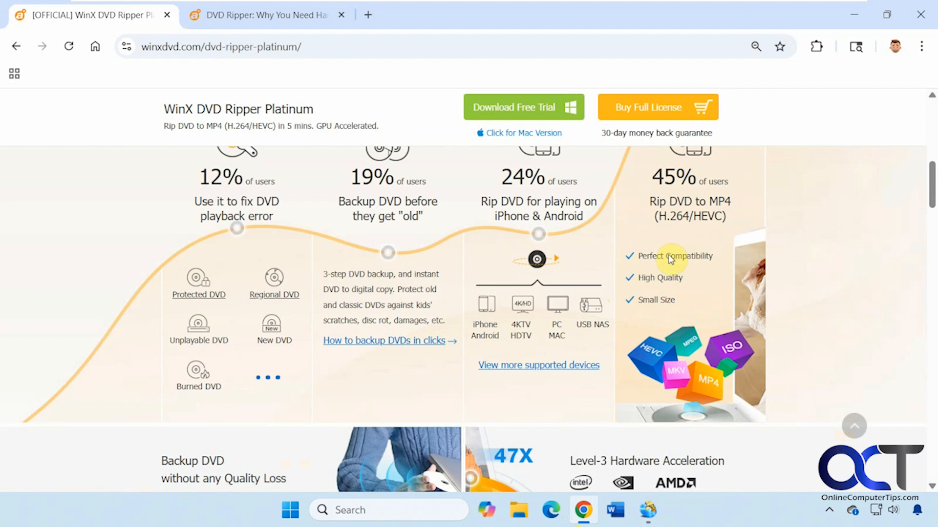
mouse_move(493, 316)
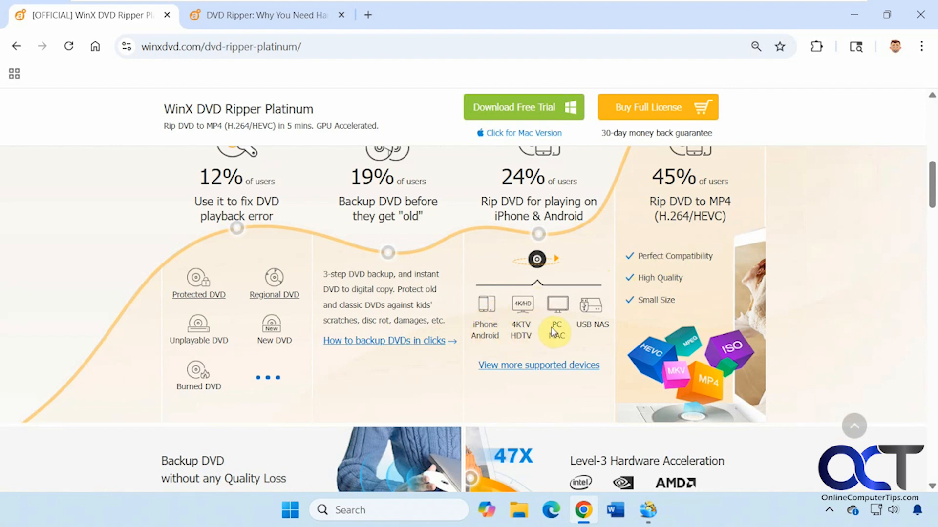
mouse_move(579, 336)
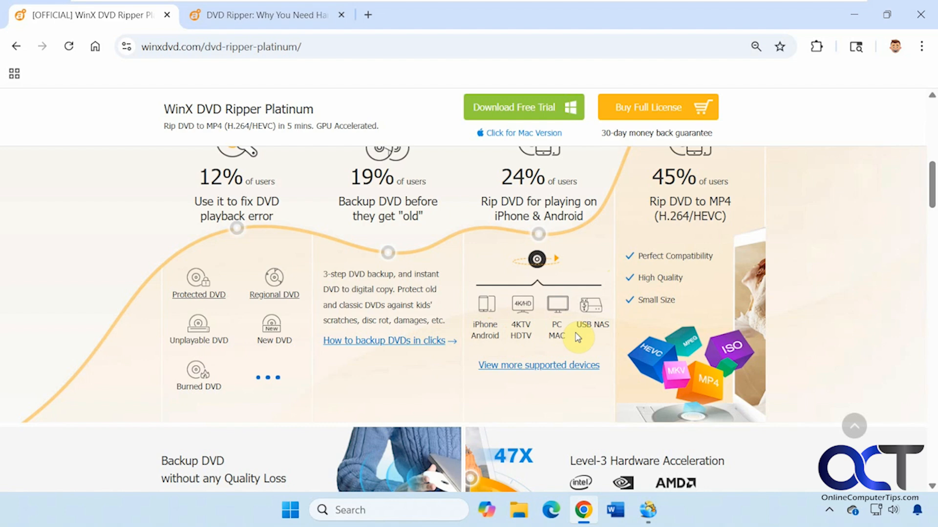
scroll(down, 3)
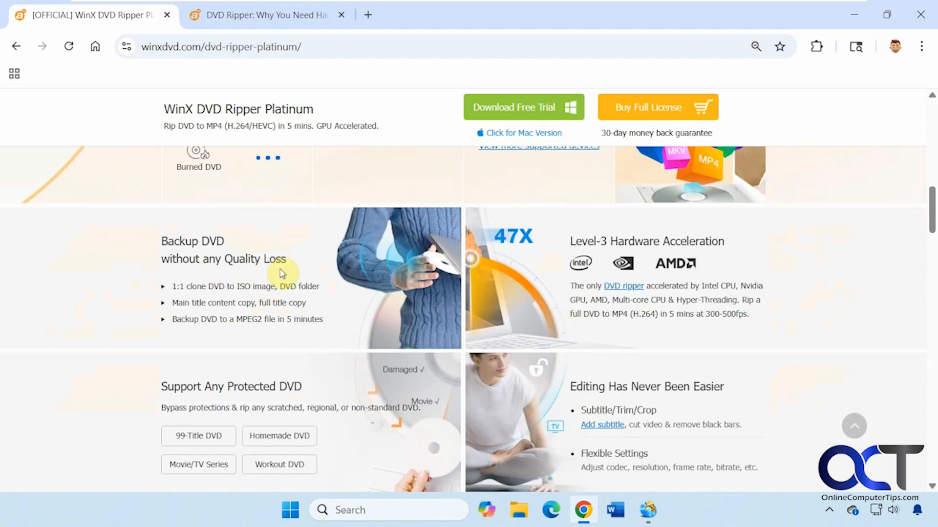
mouse_move(250, 299)
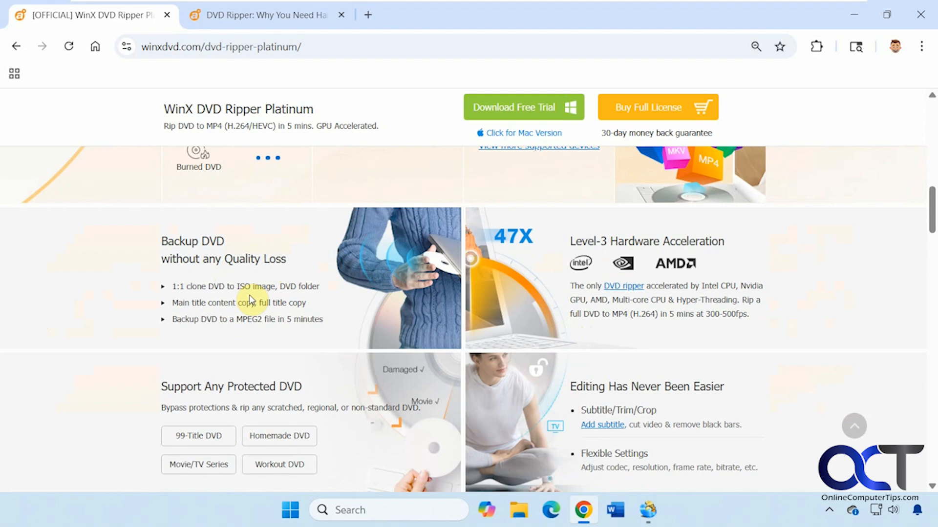
mouse_move(362, 344)
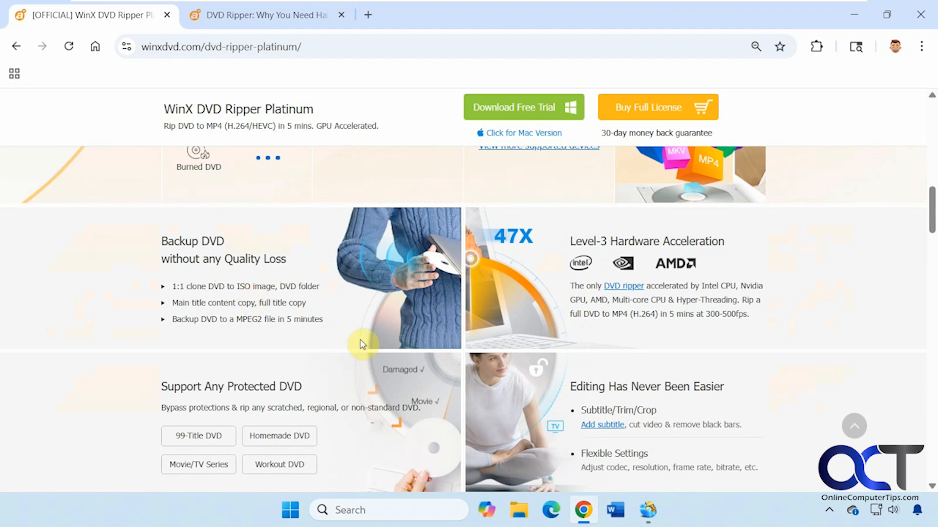
scroll(down, 3)
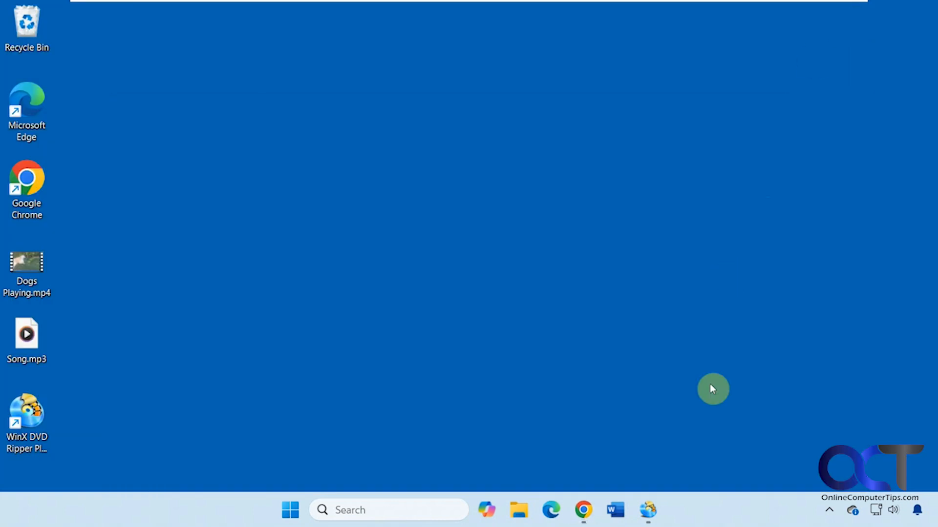
Launch WinX DVD Ripper Platinum from its desktop shortcut.
double_click(26, 418)
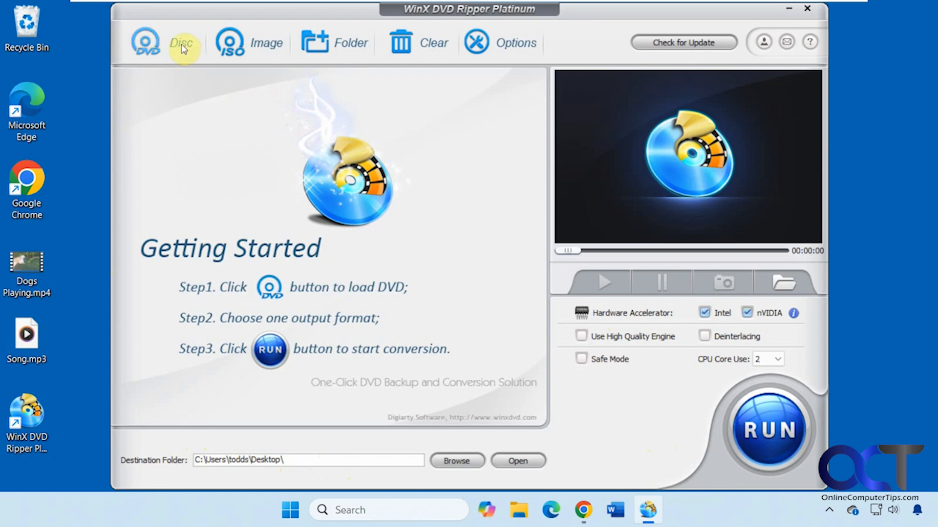
mouse_move(266, 53)
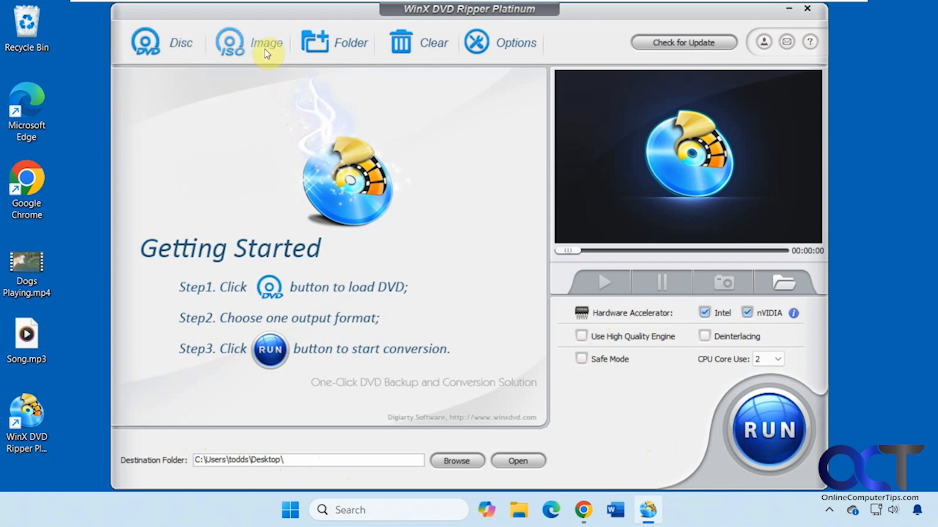
mouse_move(498, 73)
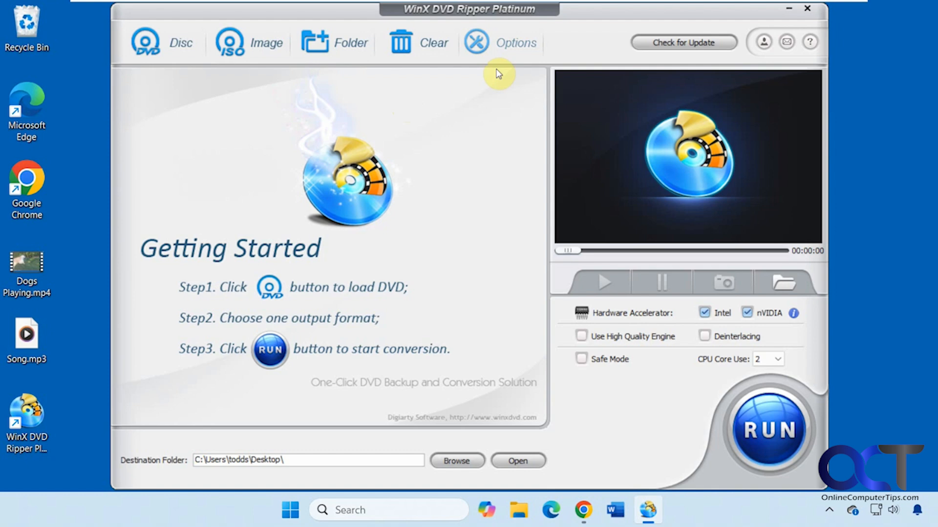
click(500, 42)
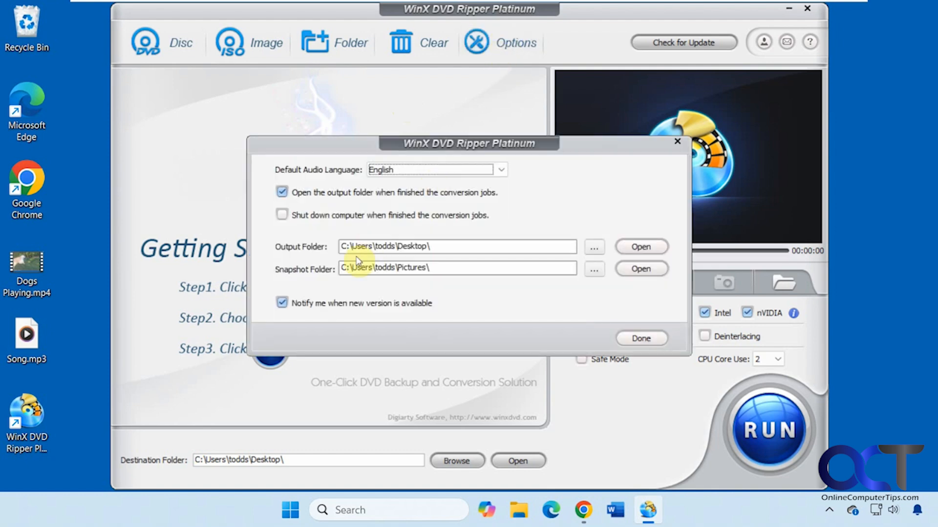
mouse_move(397, 263)
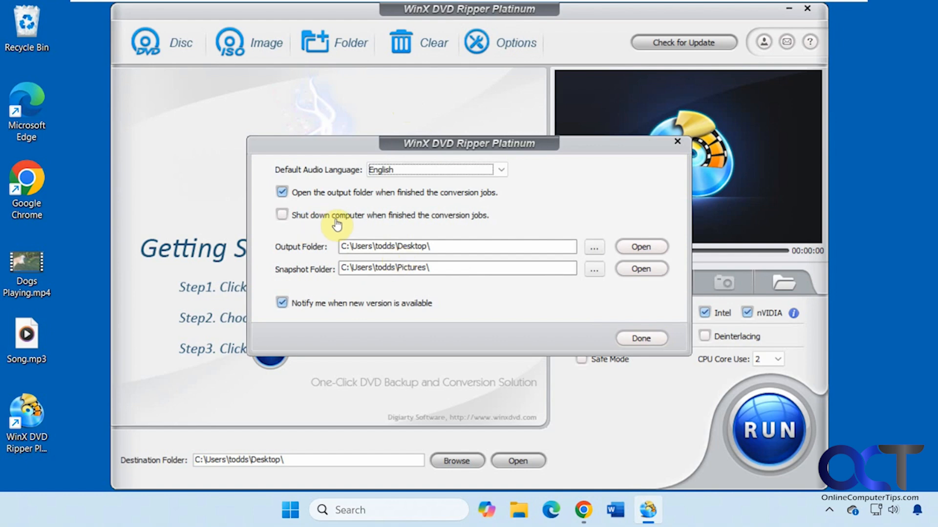
click(640, 338)
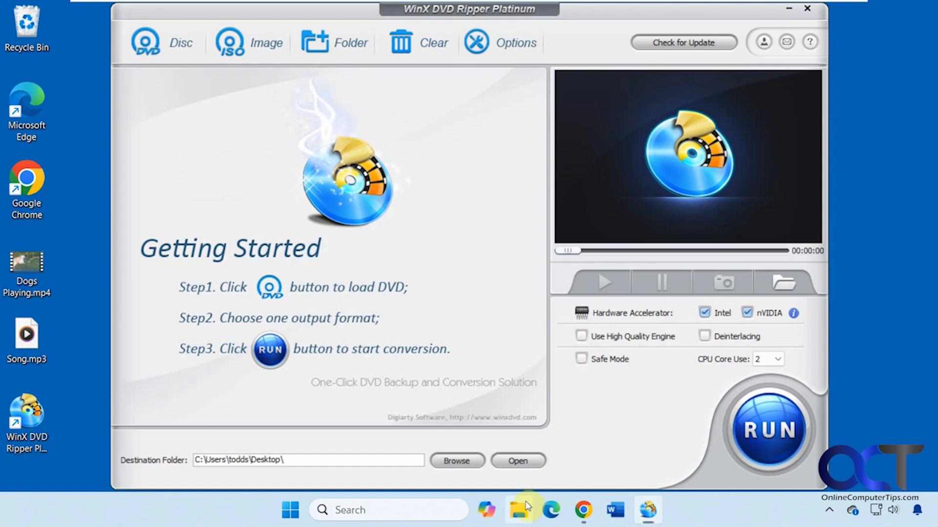
Open File Explorer briefly, then return to the ripper's Getting Started screen.
click(517, 509)
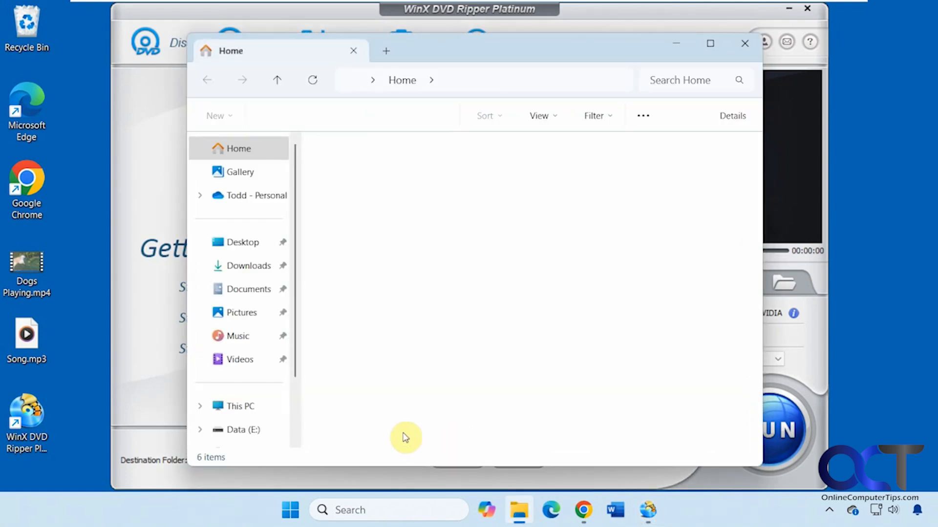
click(239, 406)
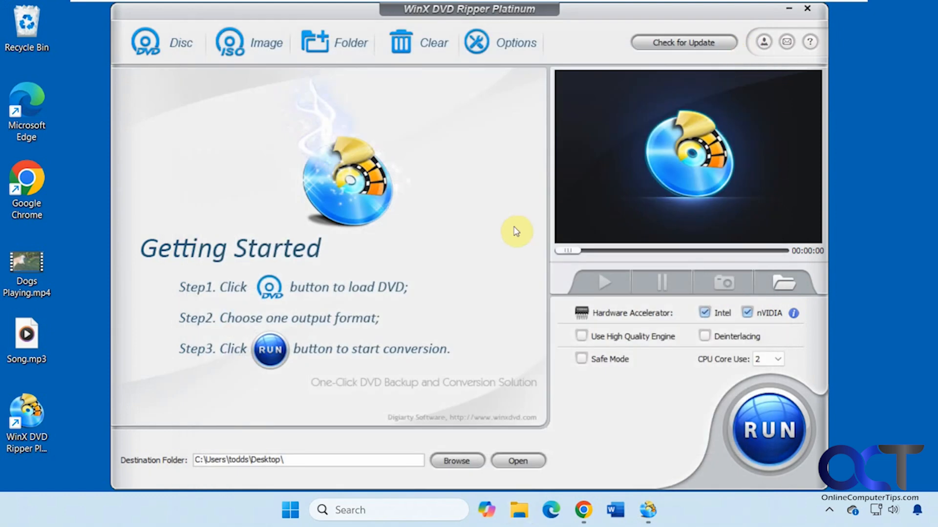
mouse_move(200, 441)
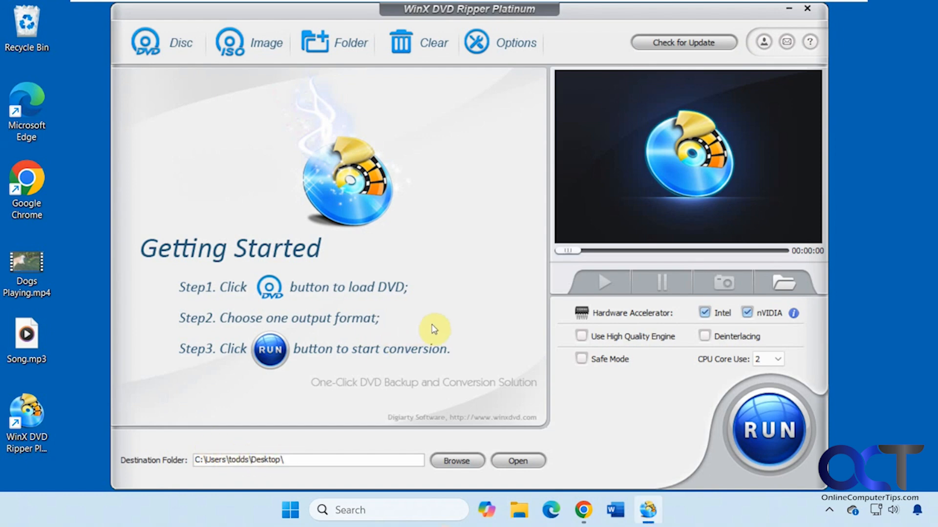
mouse_move(281, 302)
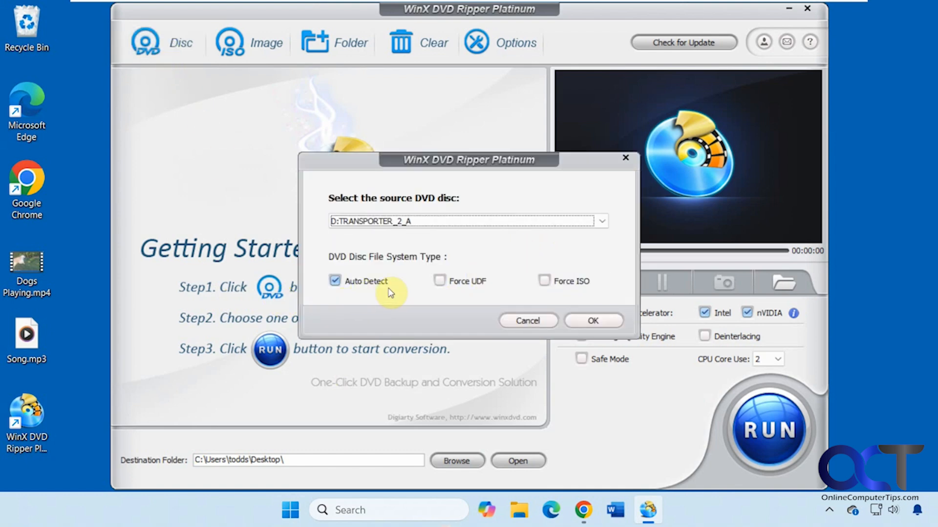
mouse_move(461, 296)
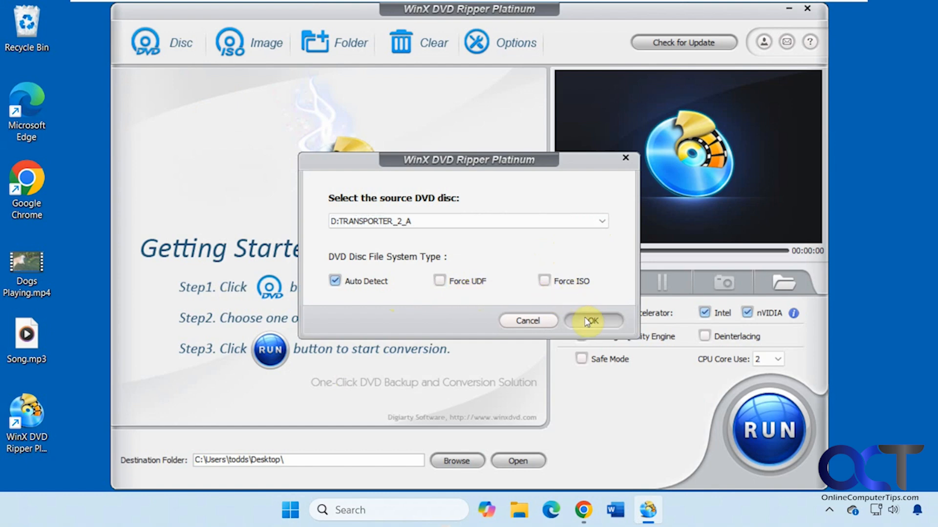
Confirm D:TRANSPORTER_2_A with Auto Detect as the source disc.
click(591, 322)
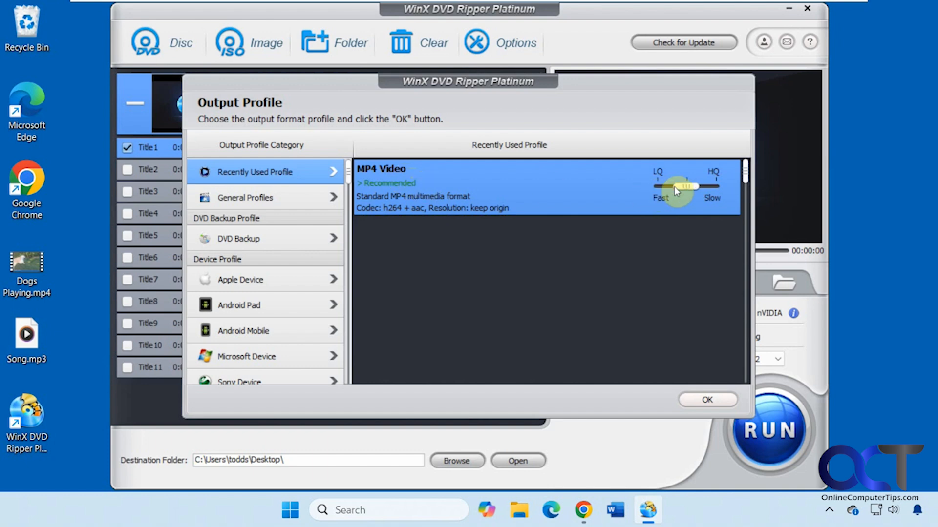
Slide the MP4 Video quality-speed balance toward low, then high quality.
drag(678, 187, 712, 187)
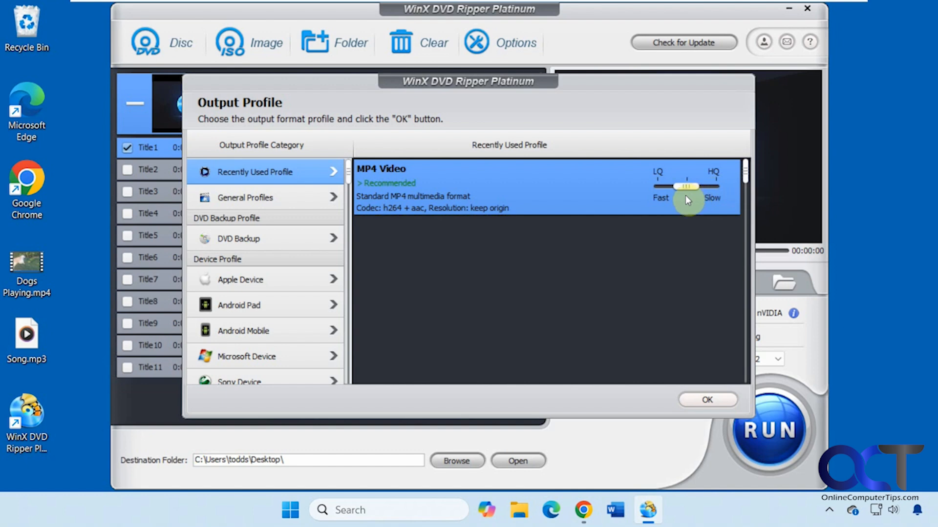
drag(690, 185, 669, 186)
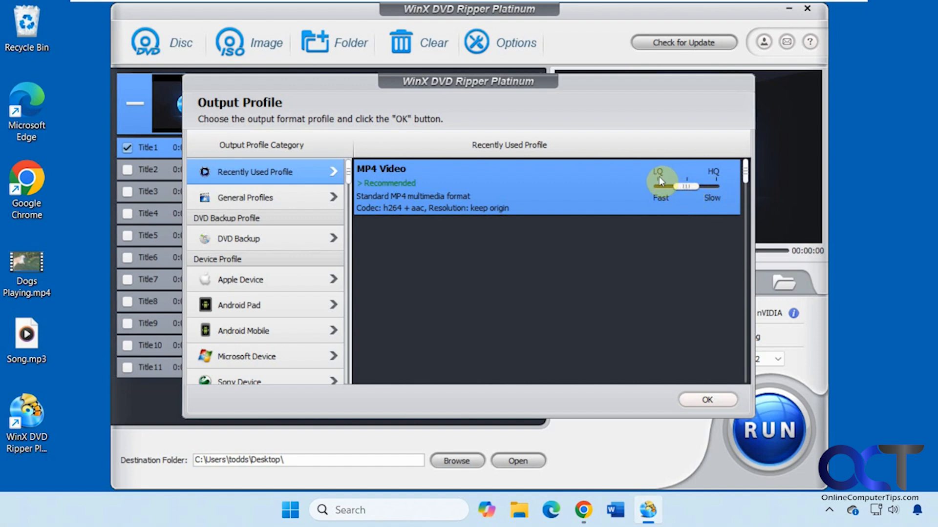
drag(661, 189, 721, 188)
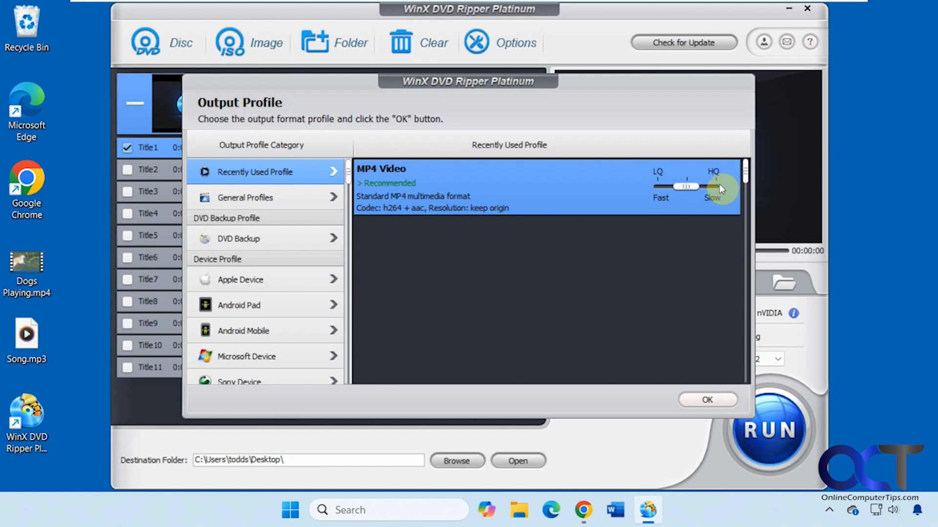
Browse the General, DVD Backup, Apple Device and Microsoft Device output profiles.
click(245, 198)
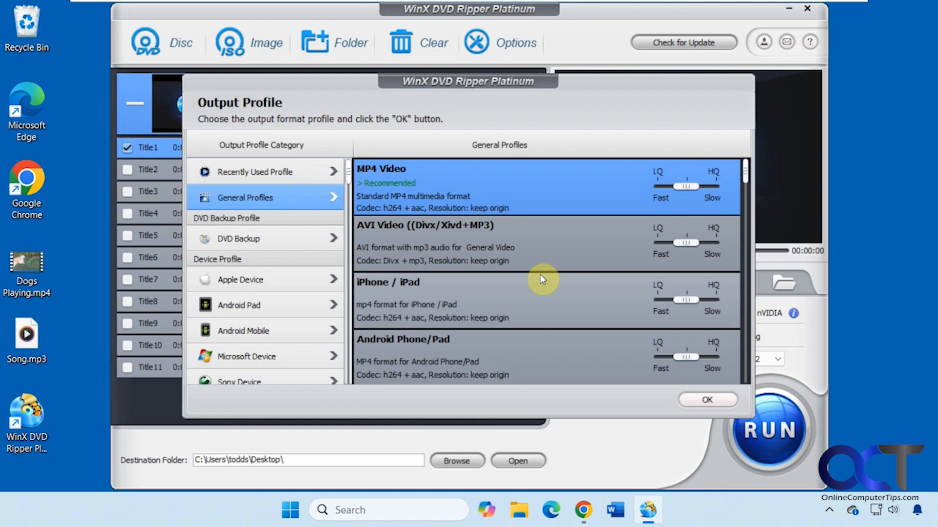
scroll(down, 3)
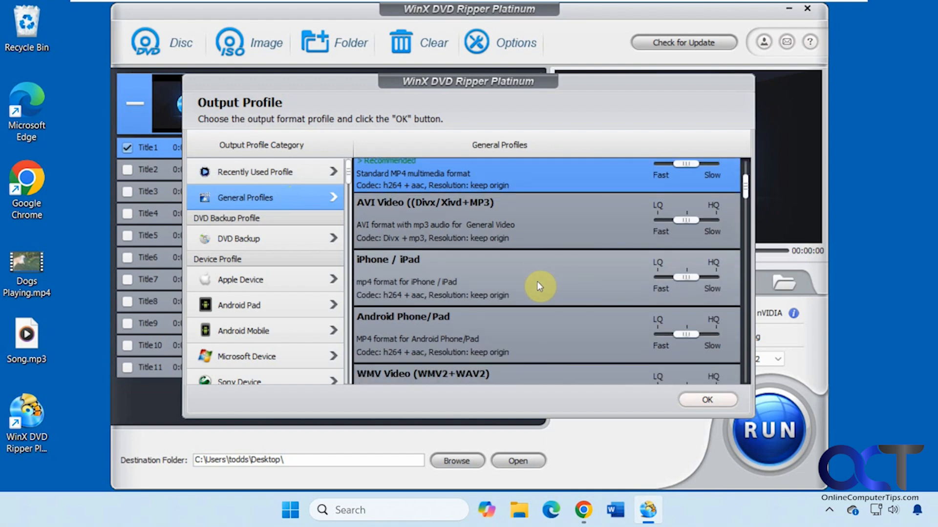
scroll(down, 3)
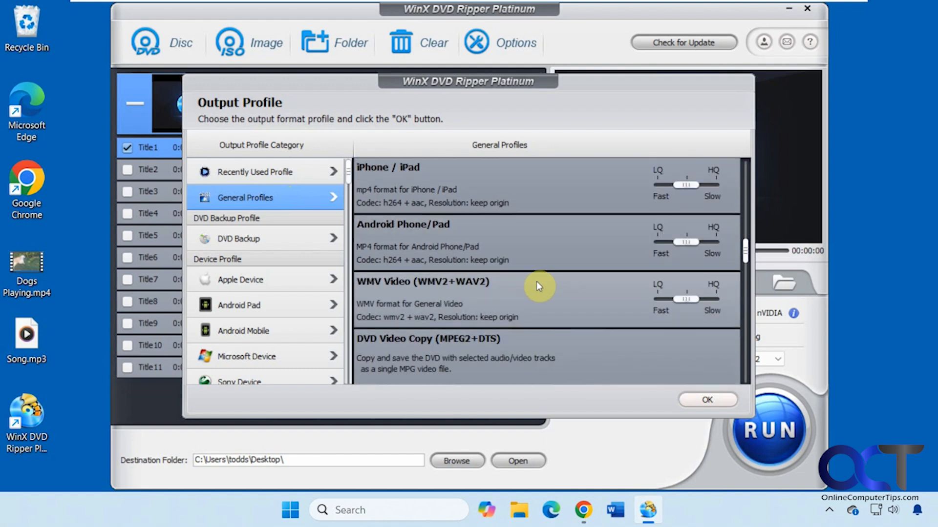
scroll(down, 3)
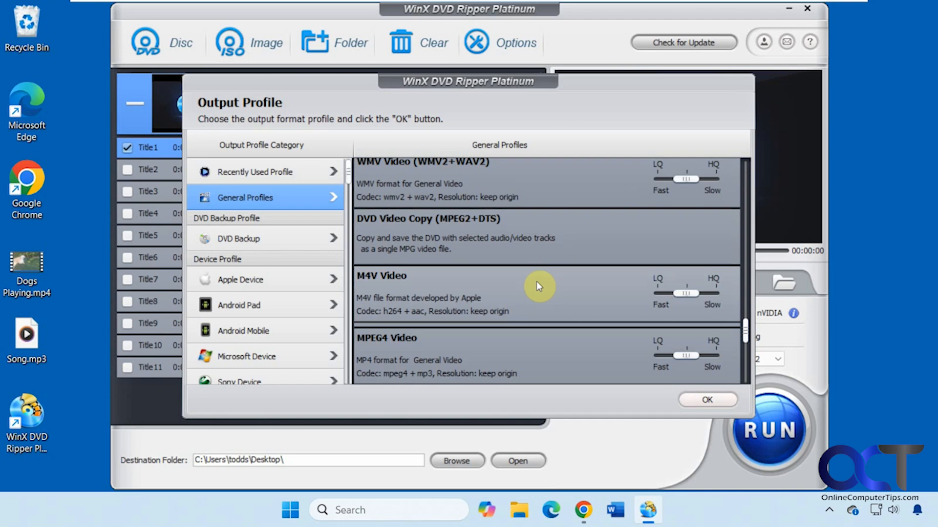
click(246, 238)
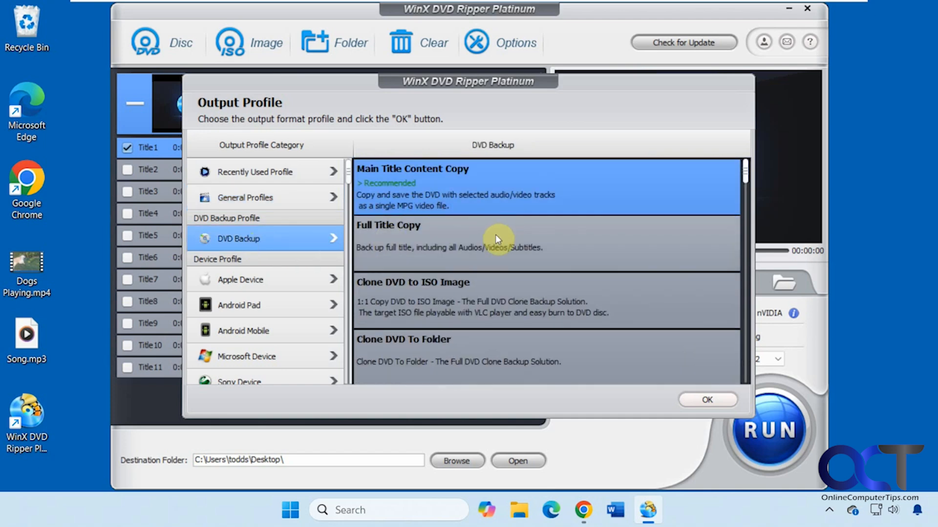
mouse_move(481, 298)
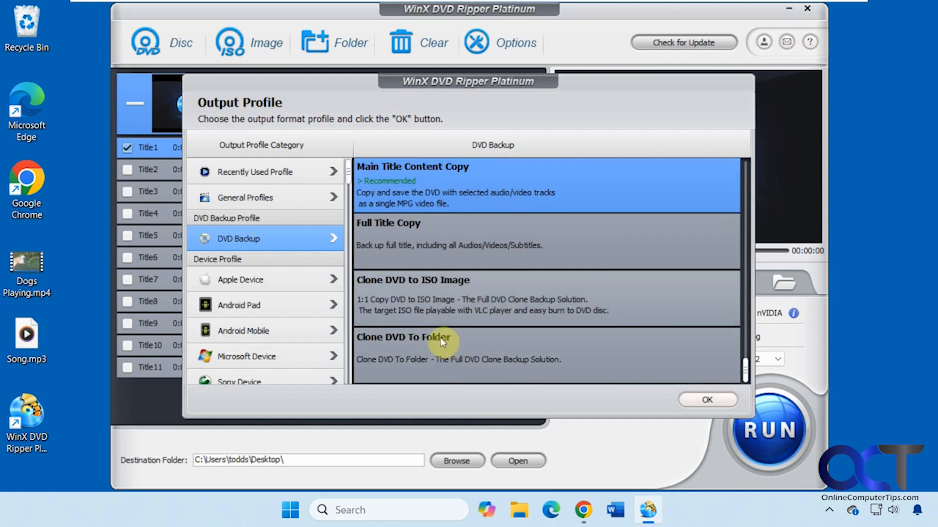
click(240, 279)
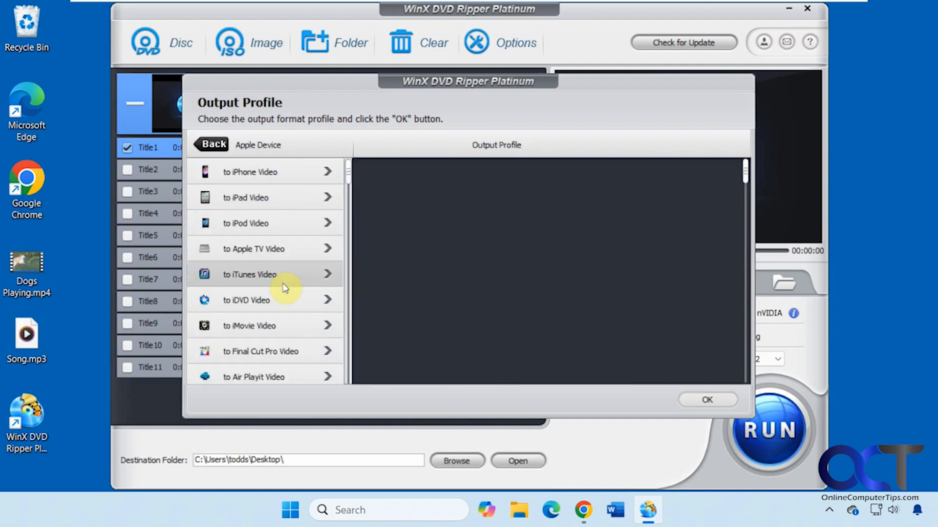
mouse_move(272, 248)
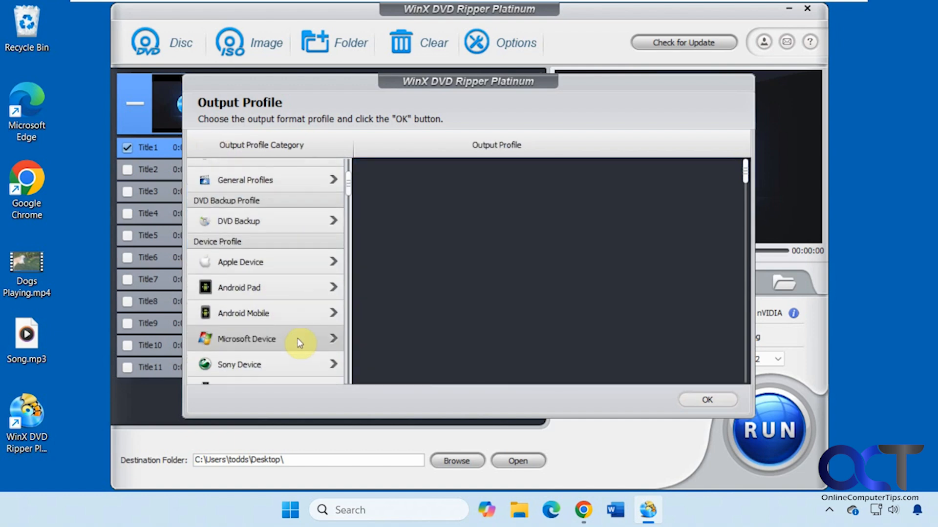
click(245, 338)
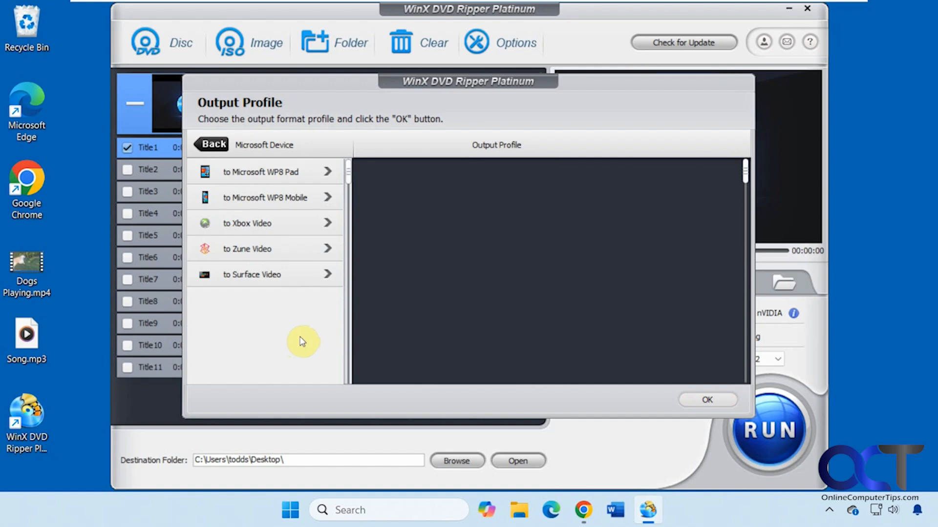
Browse Other Devices, YouTube, PC General Video, ending on the TS Video profiles.
click(213, 144)
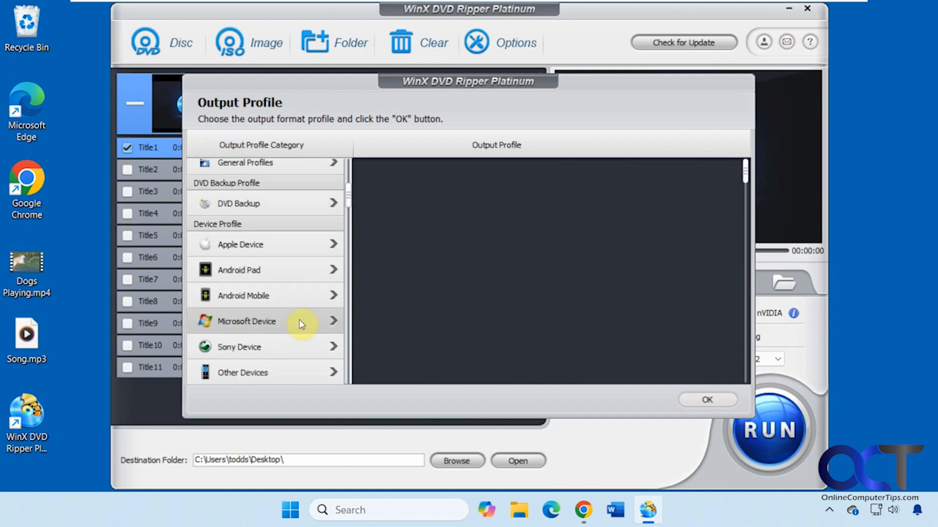
click(242, 372)
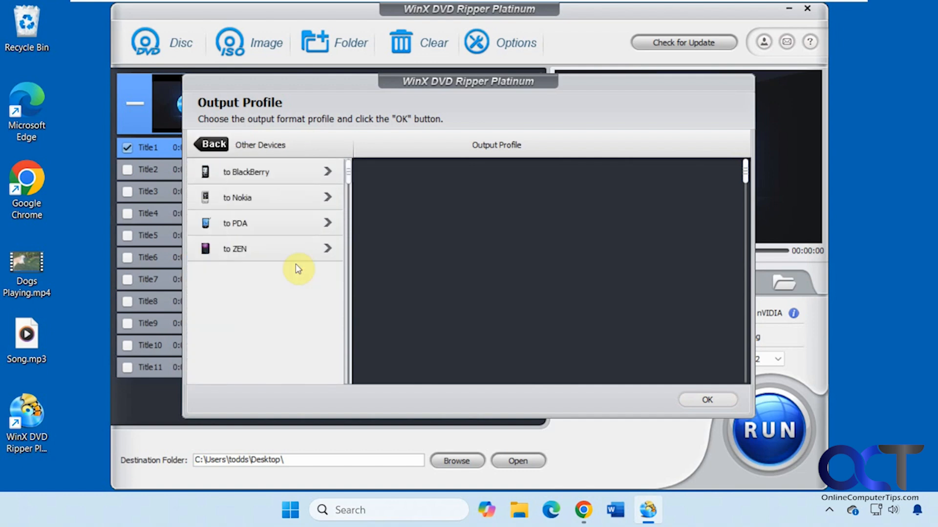
click(210, 144)
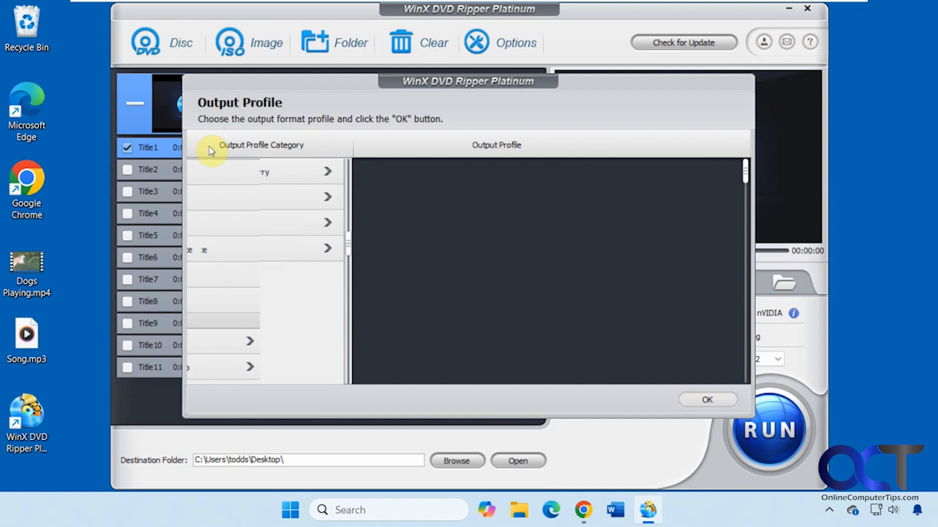
click(263, 324)
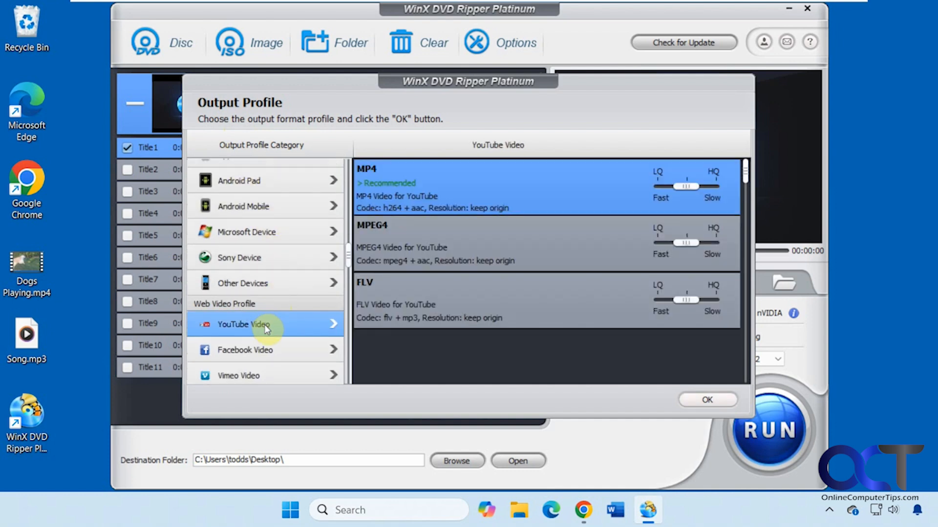
scroll(down, 3)
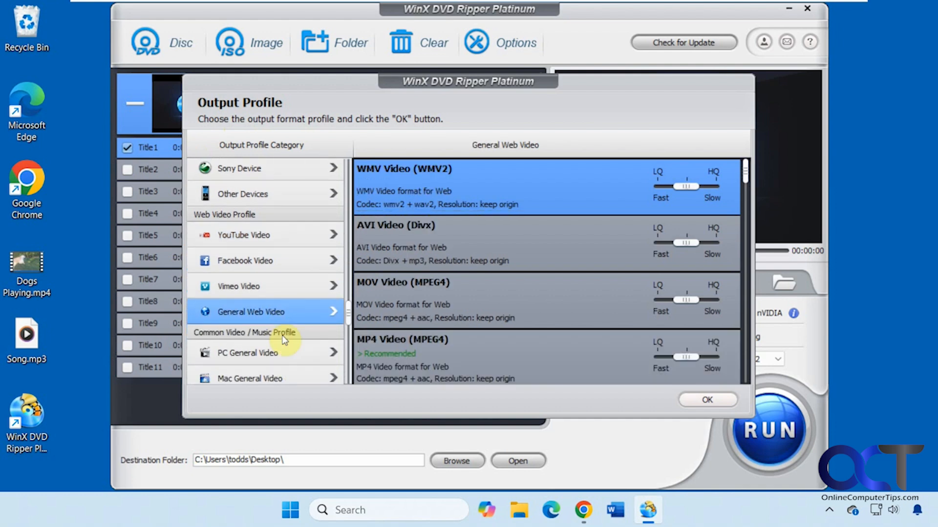
click(248, 299)
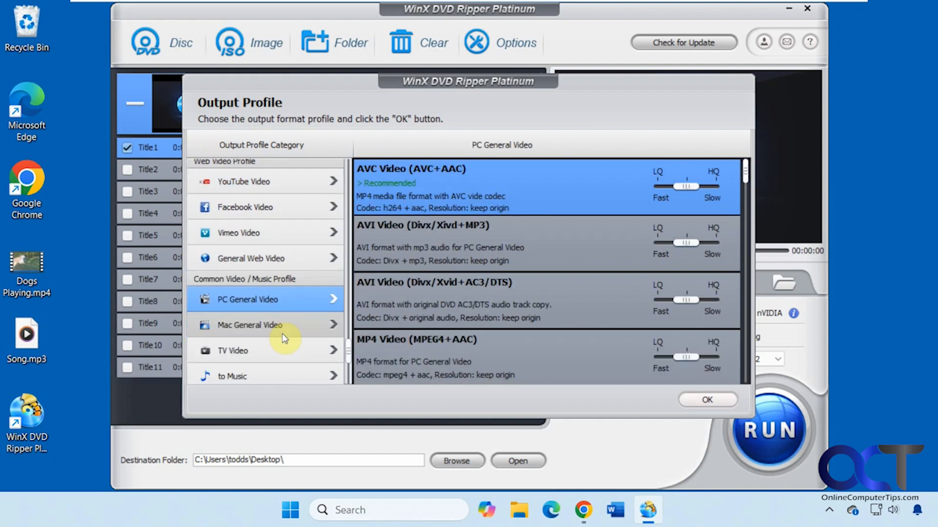
scroll(down, 3)
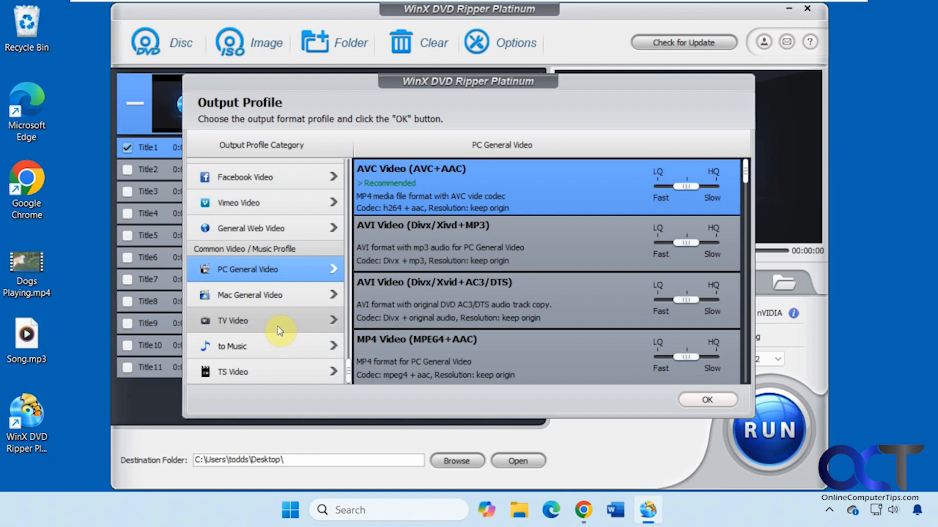
click(251, 320)
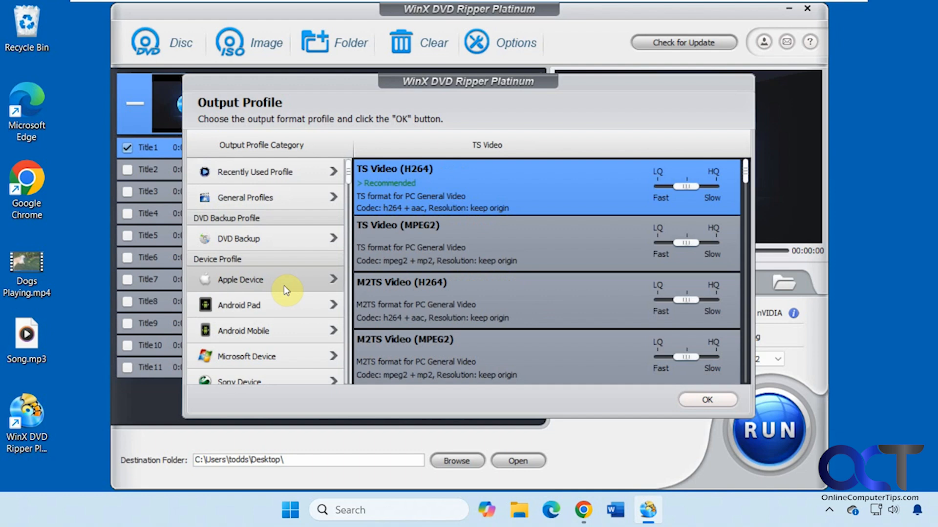
Pick MP4 Video from the Recently Used Profile list.
click(254, 171)
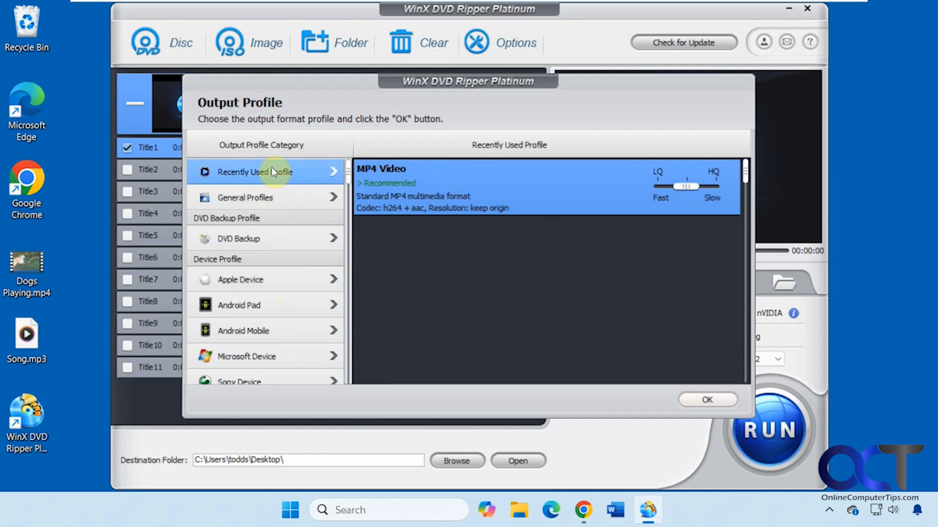
mouse_move(428, 183)
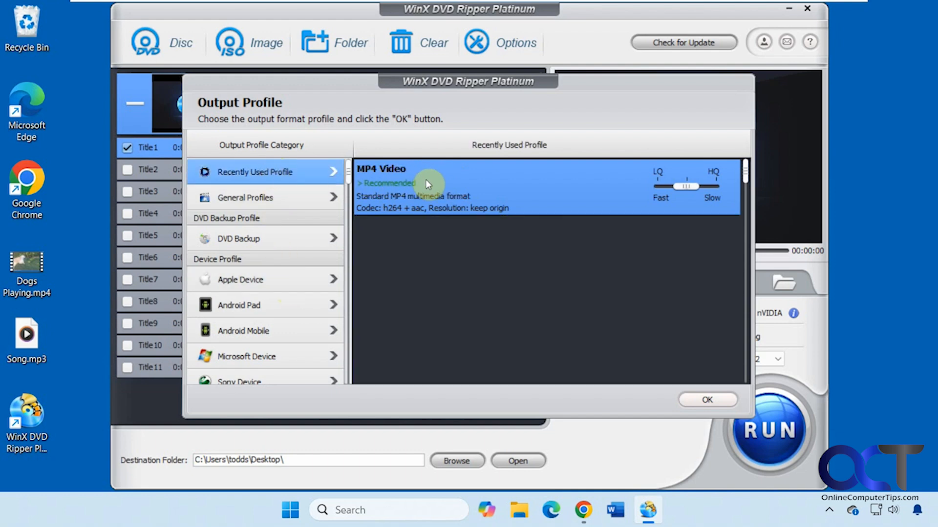
click(706, 399)
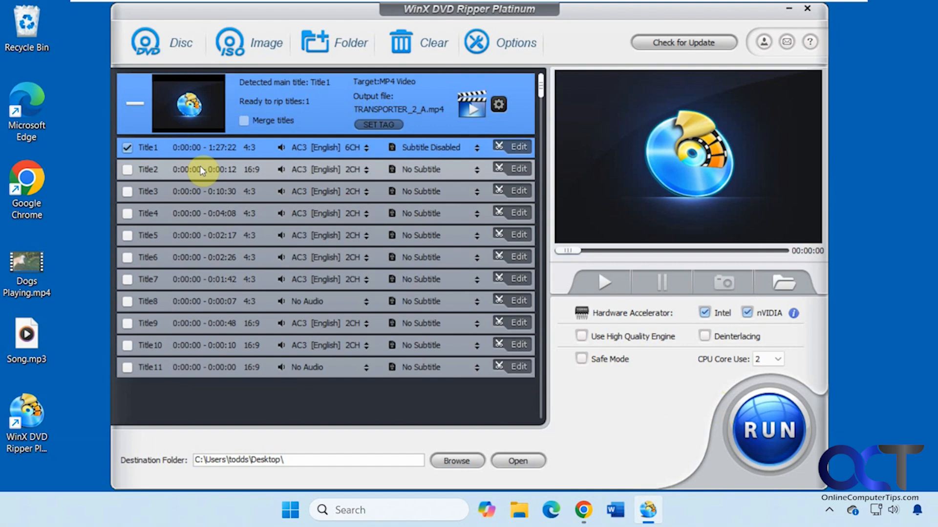
mouse_move(195, 190)
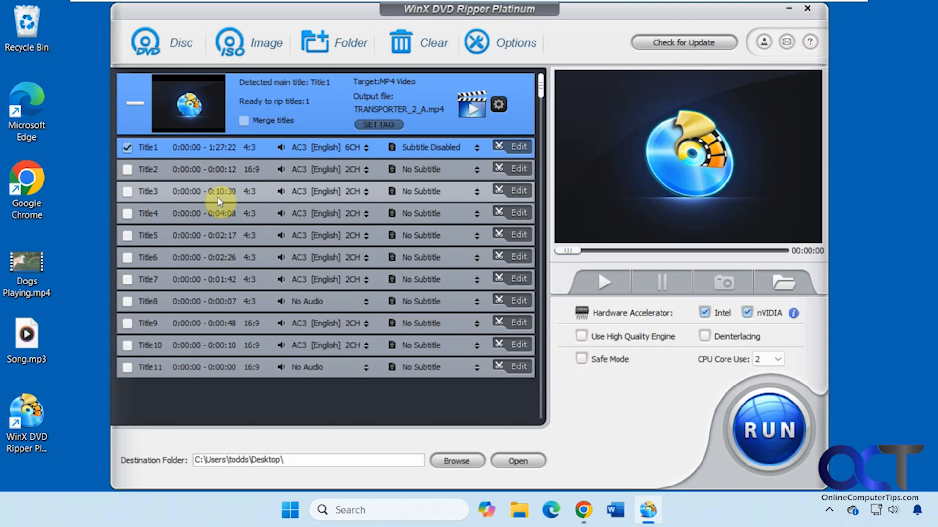
Start ripping Title1 to MP4 and uncheck 'Open output folder when conversion completed'.
click(769, 429)
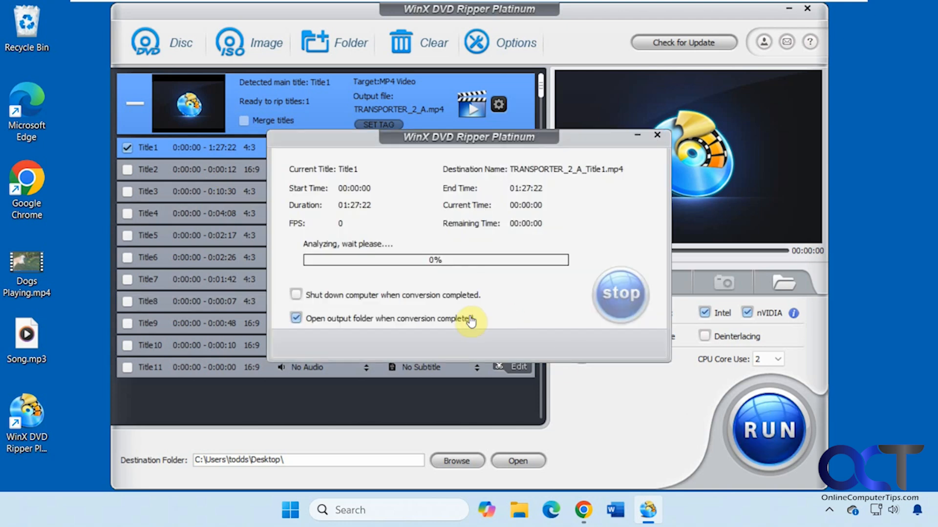
mouse_move(269, 321)
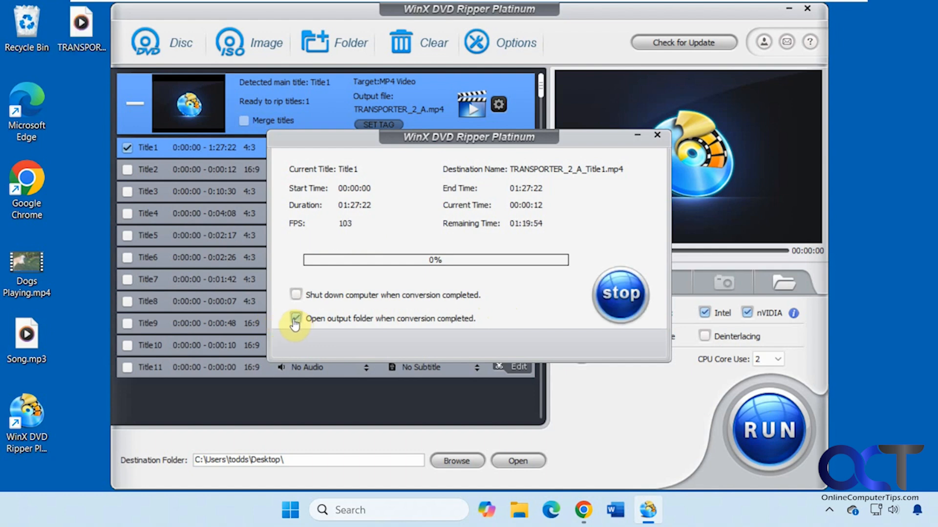
click(296, 318)
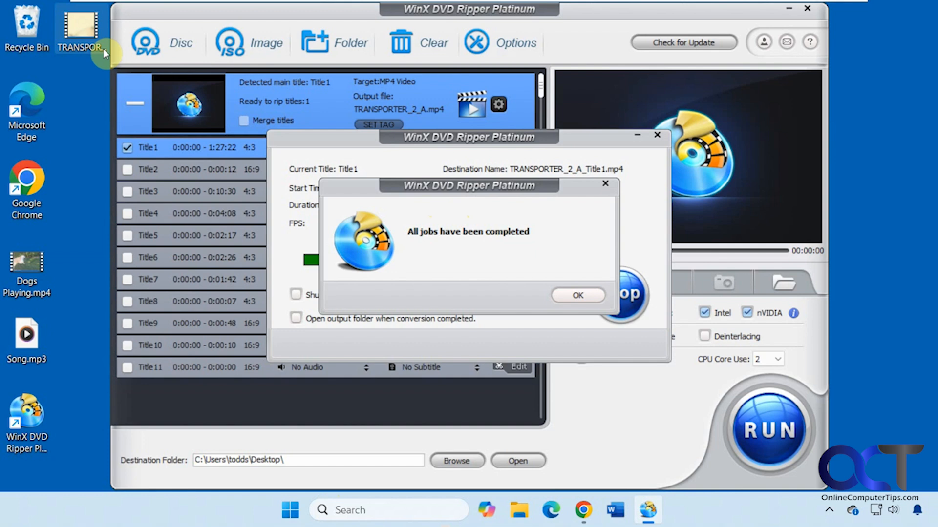
Acknowledge the 'All jobs have been completed' message with OK.
click(576, 296)
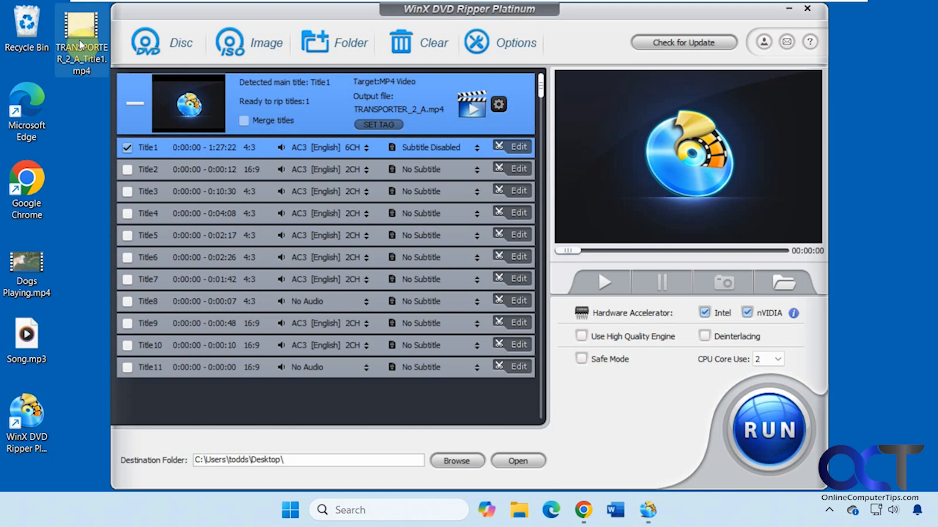
View TRANSPORTER_2_A_Title1.mp4's Properties, confirming 827 MB, then cancel.
right_click(82, 42)
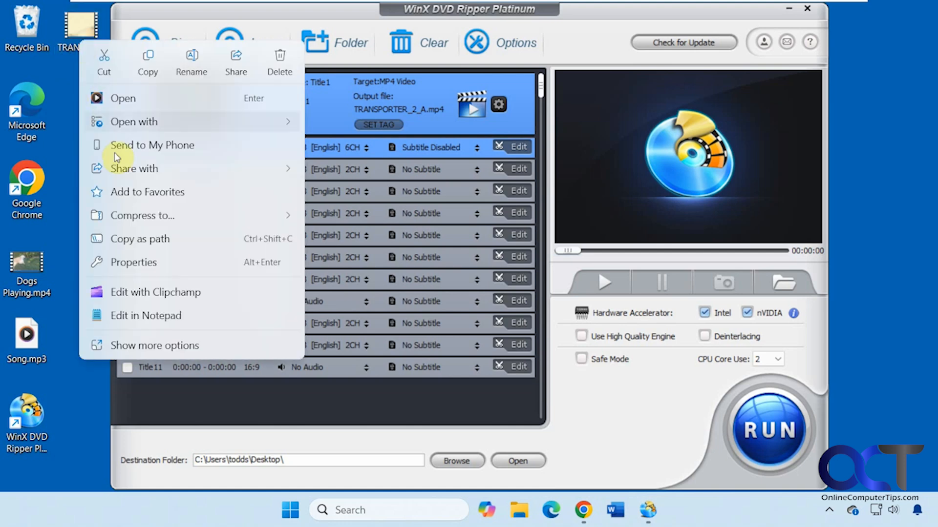
click(134, 261)
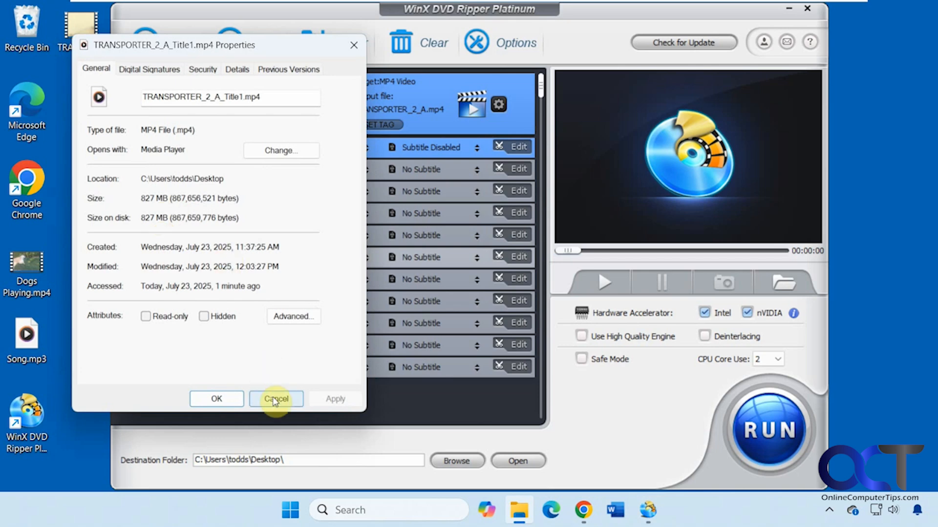
click(276, 399)
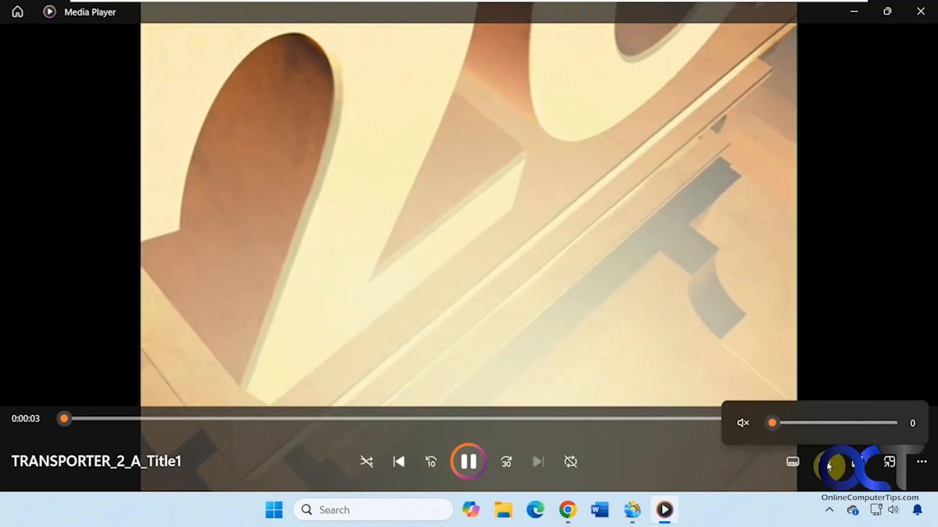
In Media Player, adjust the volume and seek past the 38-minute mark.
drag(771, 423, 784, 424)
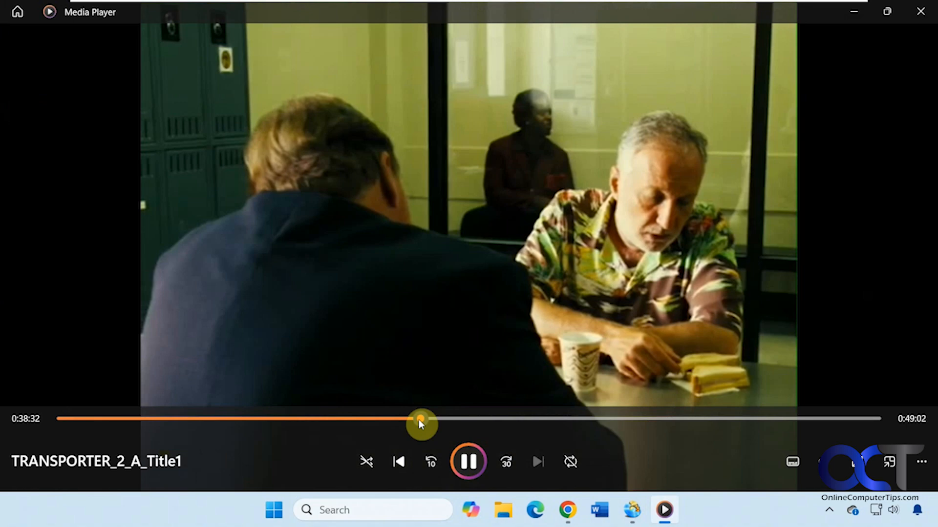
drag(421, 418, 771, 418)
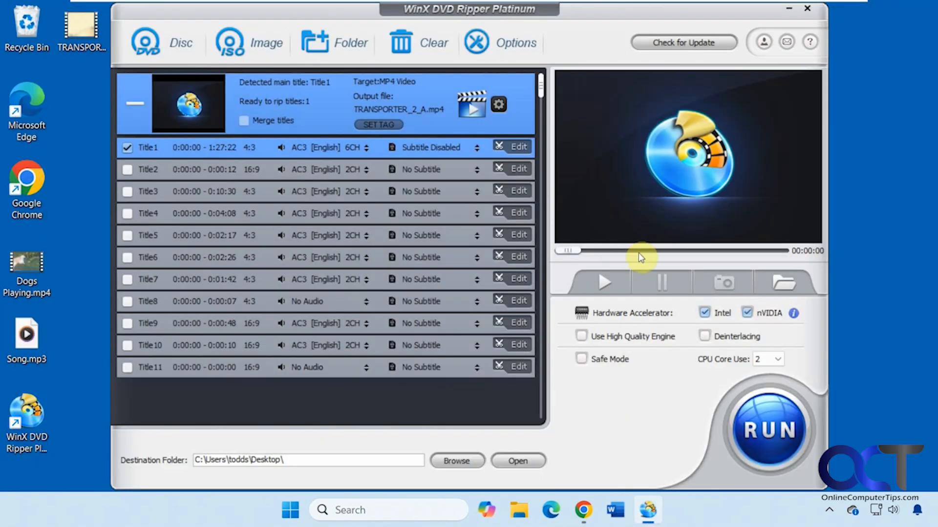
mouse_move(544, 203)
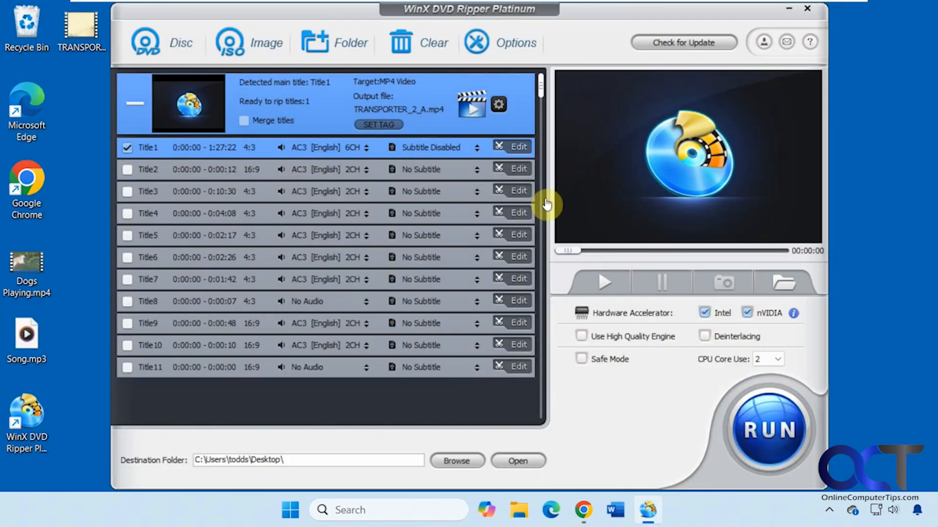
mouse_move(90, 184)
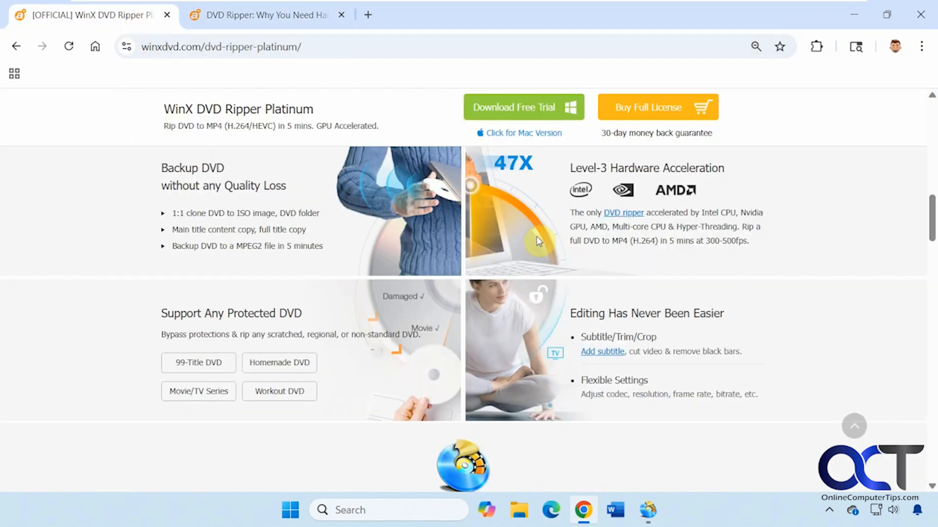
Open the Buy Full License page in Chrome and close the Deal Alert popup to show license prices.
click(647, 107)
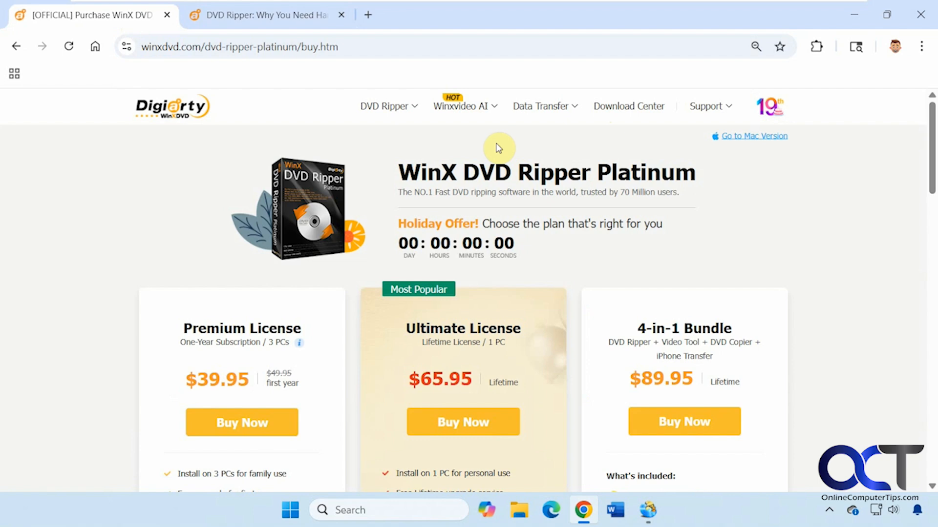
scroll(down, 3)
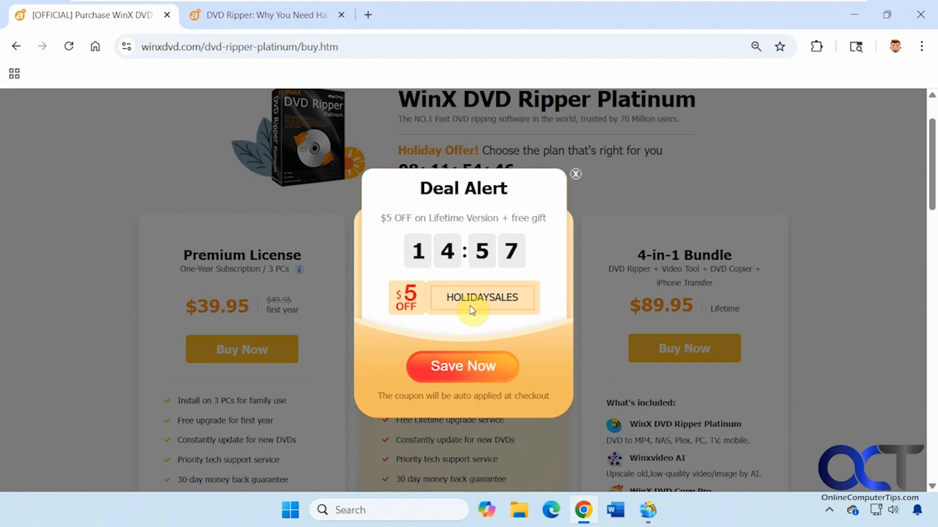
mouse_move(537, 234)
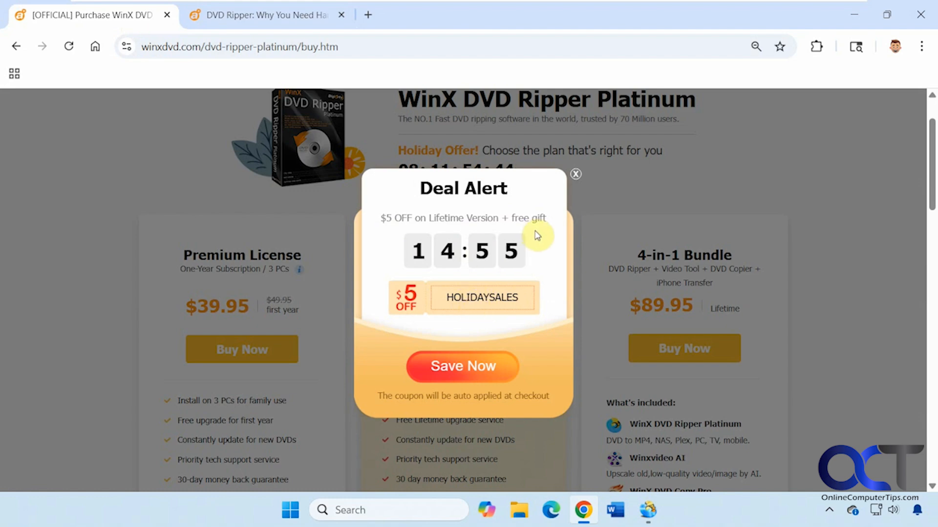
click(575, 174)
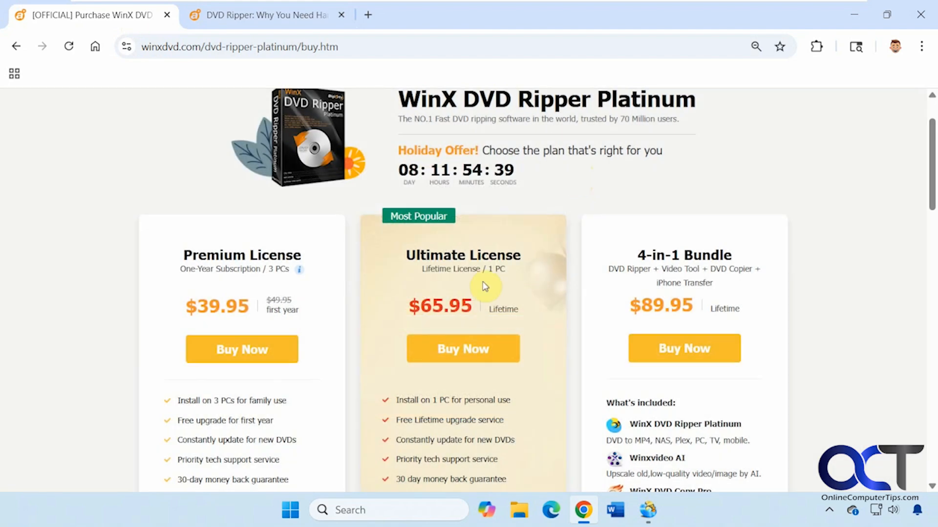
mouse_move(460, 264)
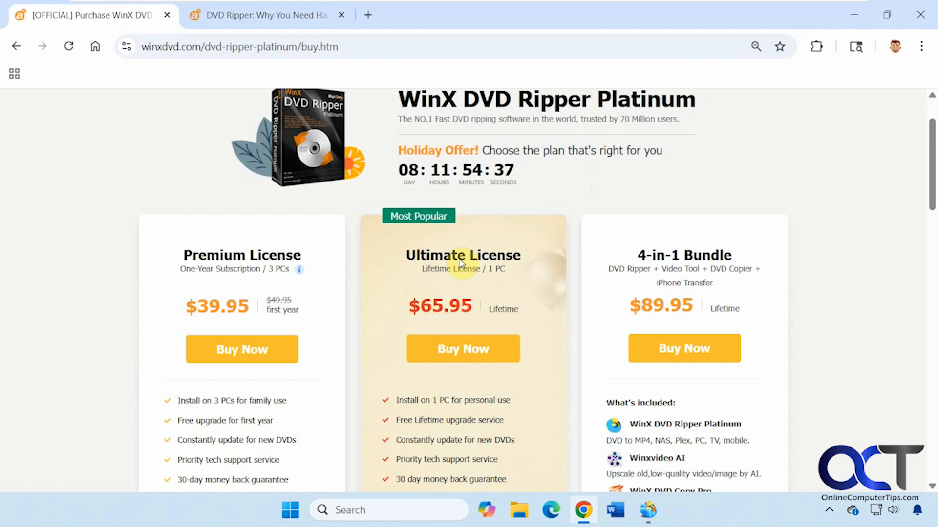